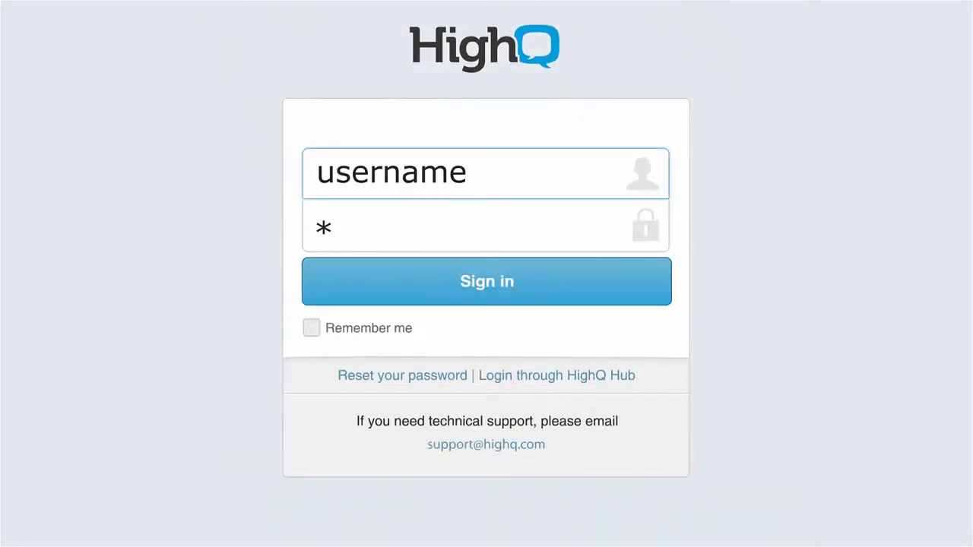
# Step: Sign in to HighQ Collaborate and land on the dashboard
pyautogui.click(487, 279)
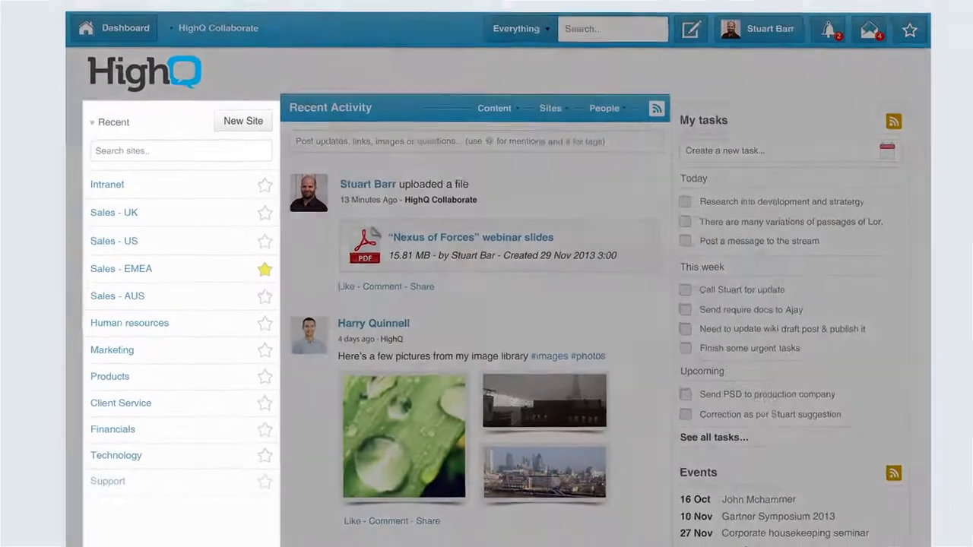
# Step: Scroll the dashboard down toward the sites list and tasks
pyautogui.scroll(-3)
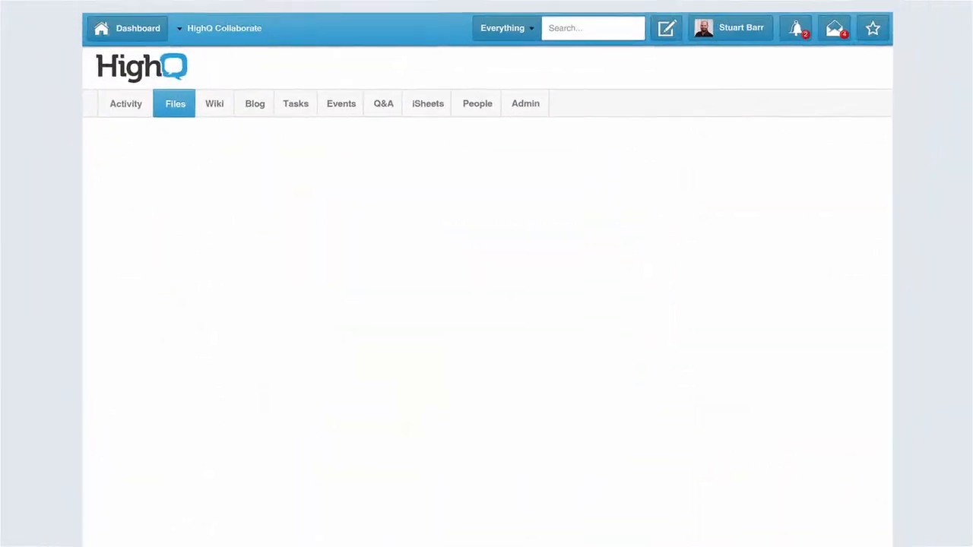
# Step: Browse the Team collaboration folder and review its group folder and file permissions
pyautogui.click(175, 103)
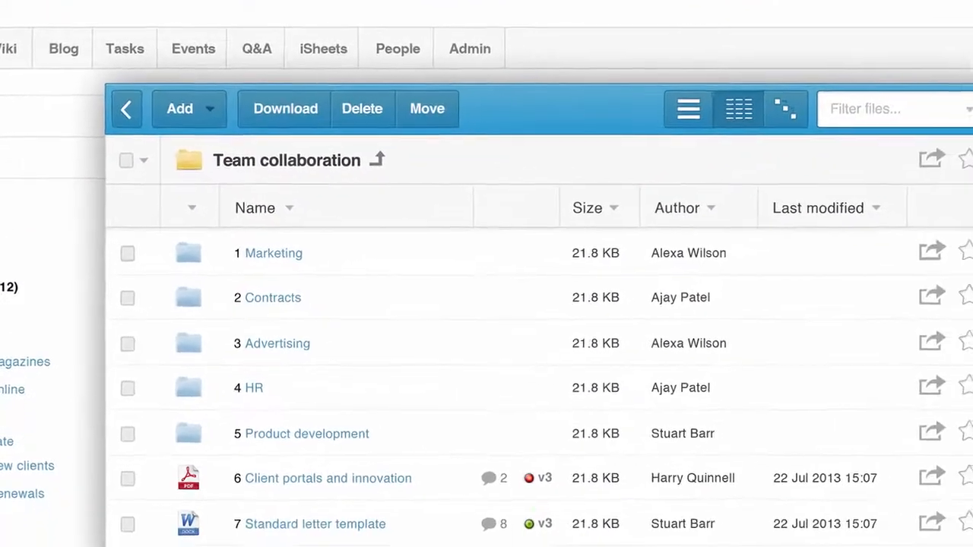
pyautogui.scroll(-3)
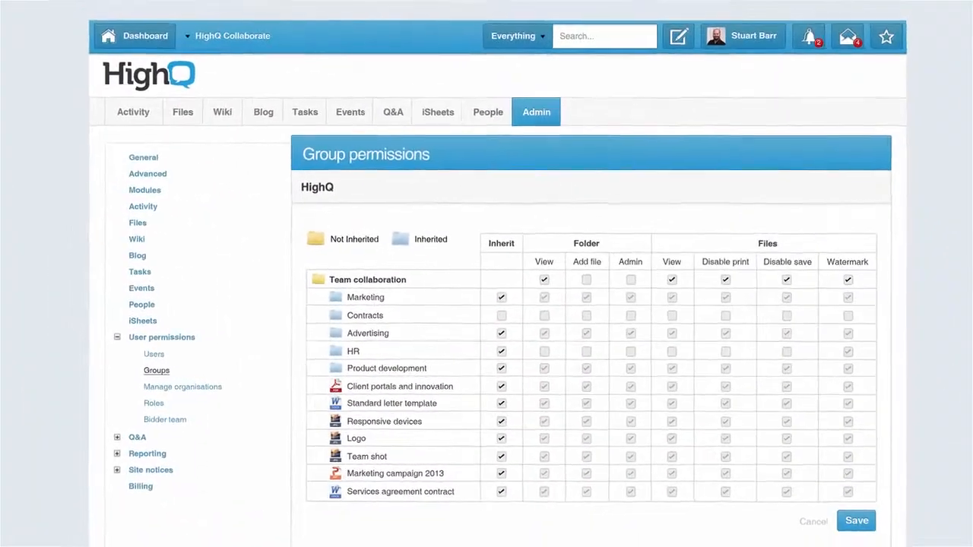
# Step: Search from Tasks and view a colleague's profile activity feed
pyautogui.click(304, 113)
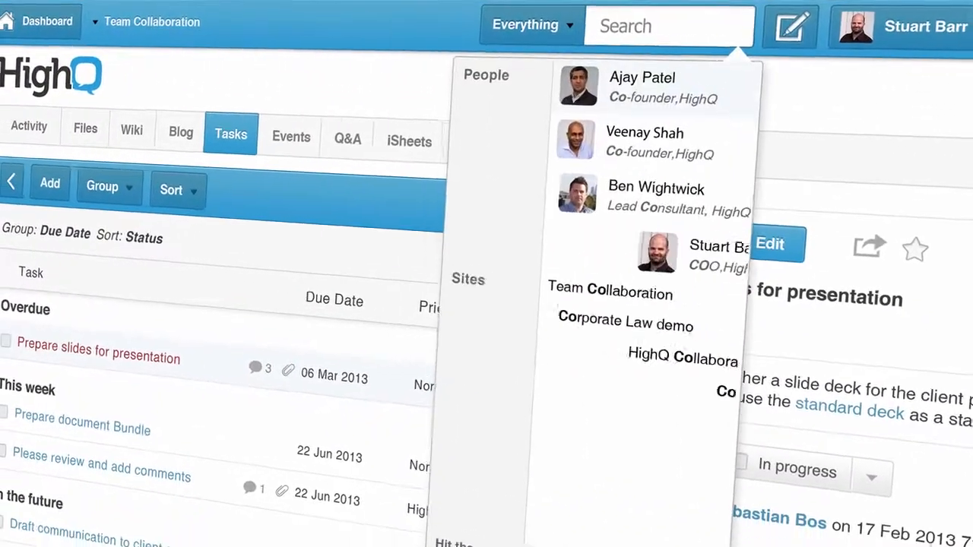
pyautogui.click(655, 198)
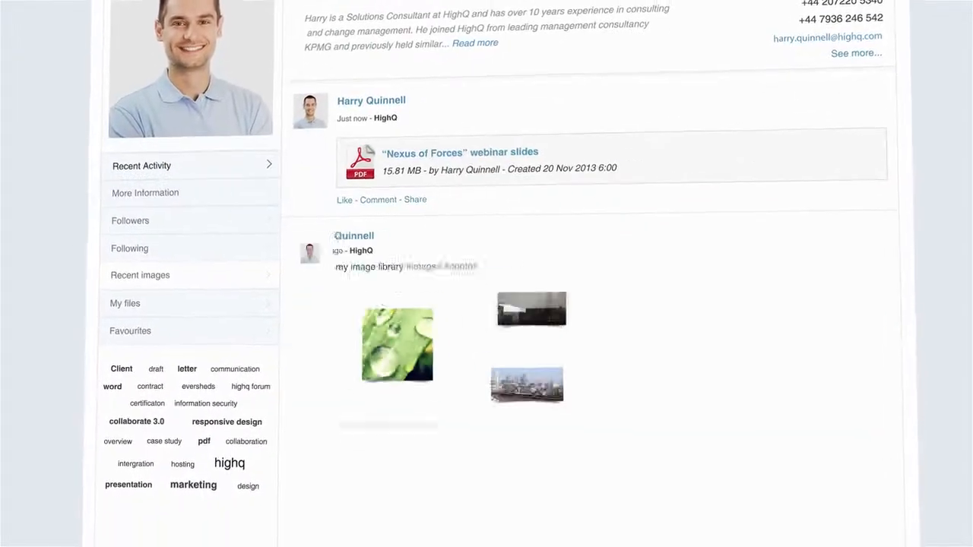
pyautogui.scroll(-3)
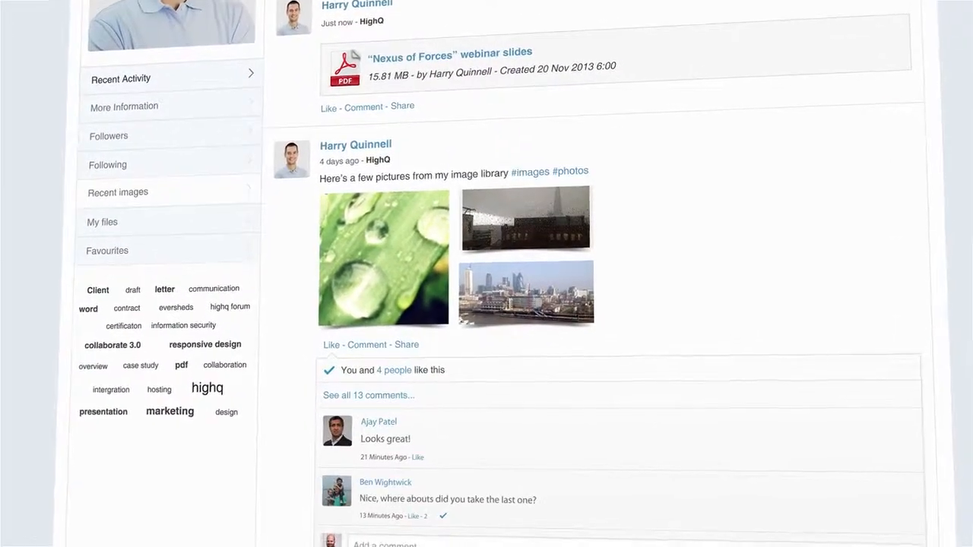
pyautogui.scroll(3)
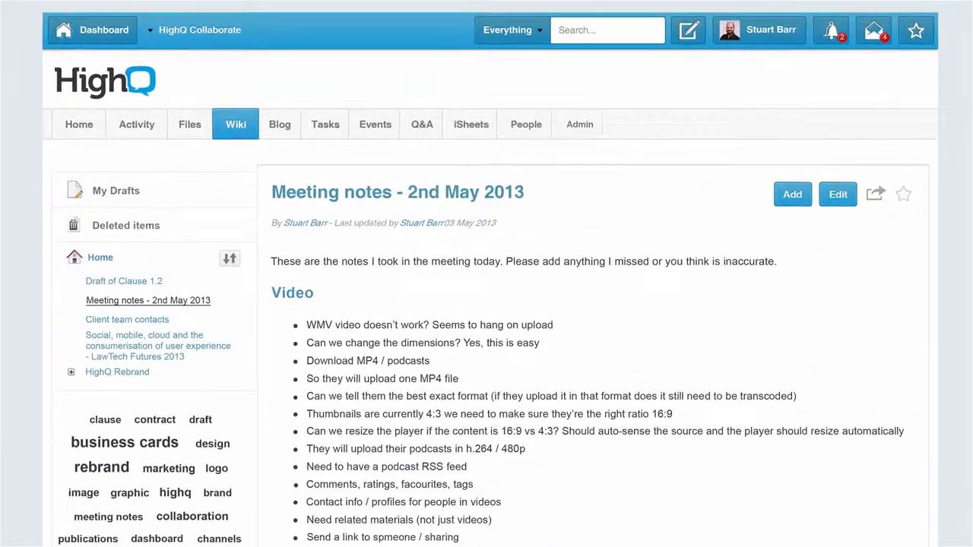
# Step: Go to the site's Blog and read the post on microblogging for law firms
pyautogui.click(280, 125)
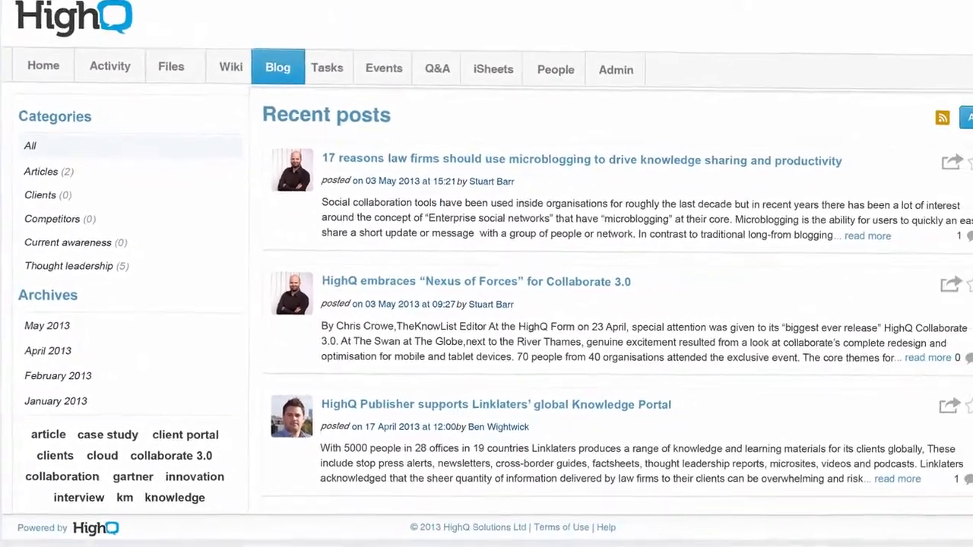
pyautogui.click(581, 159)
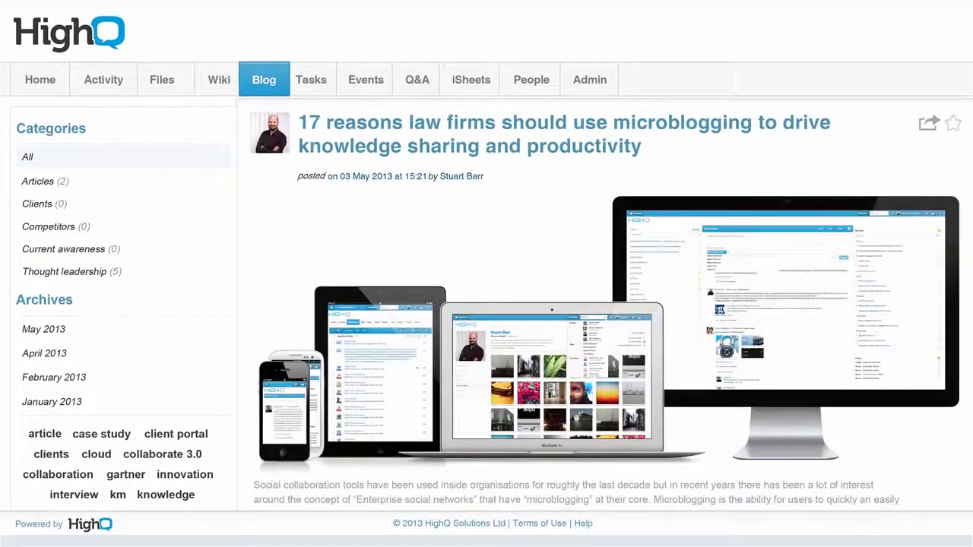